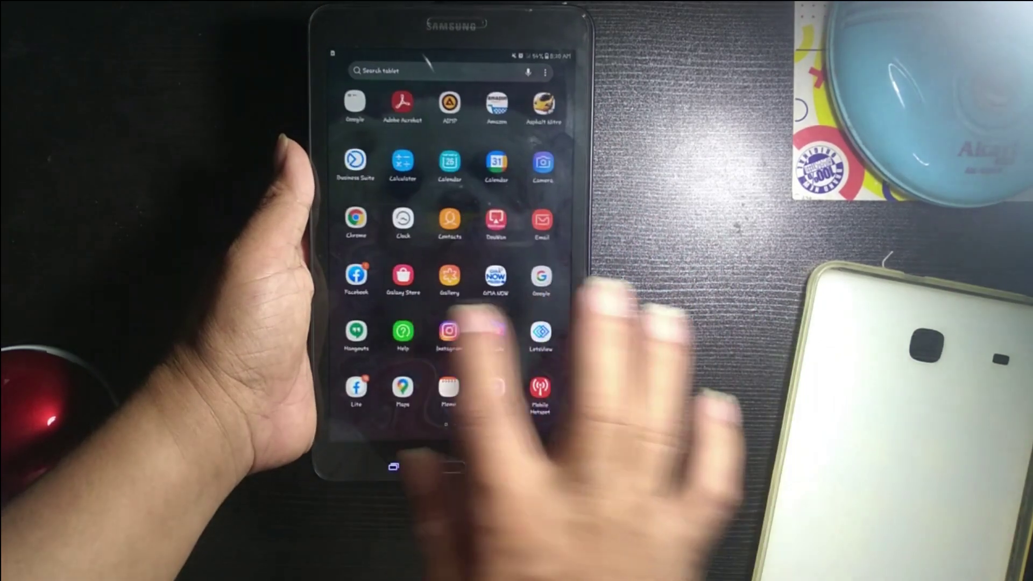
pyautogui.hscroll(-3)
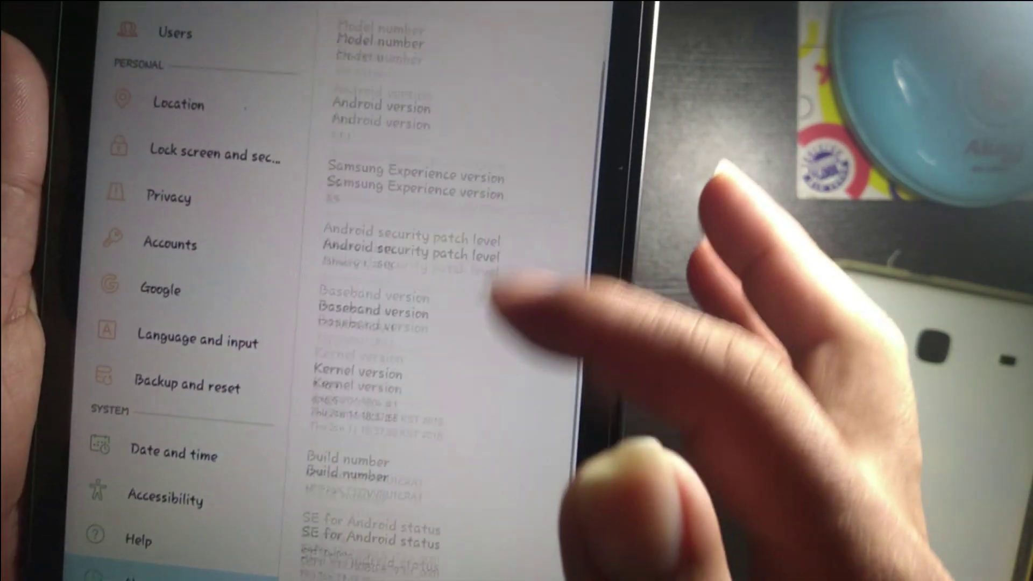
pyautogui.scroll(-3)
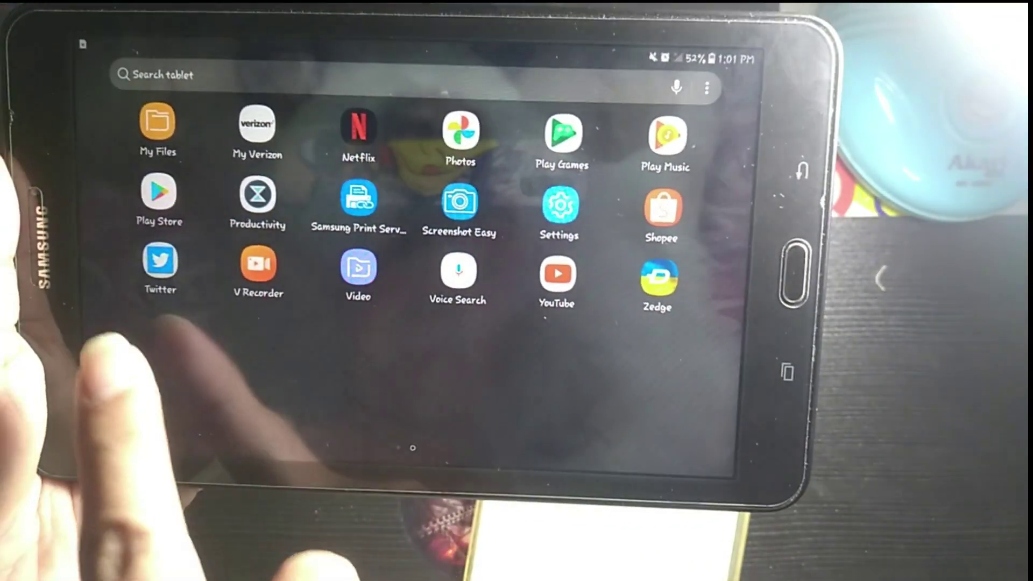
pyautogui.hscroll(-3)
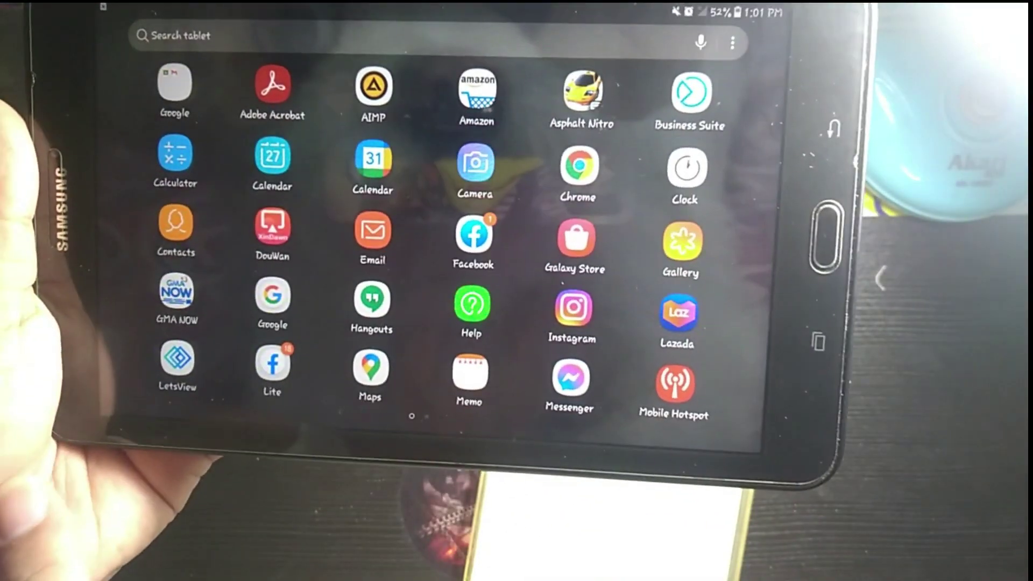